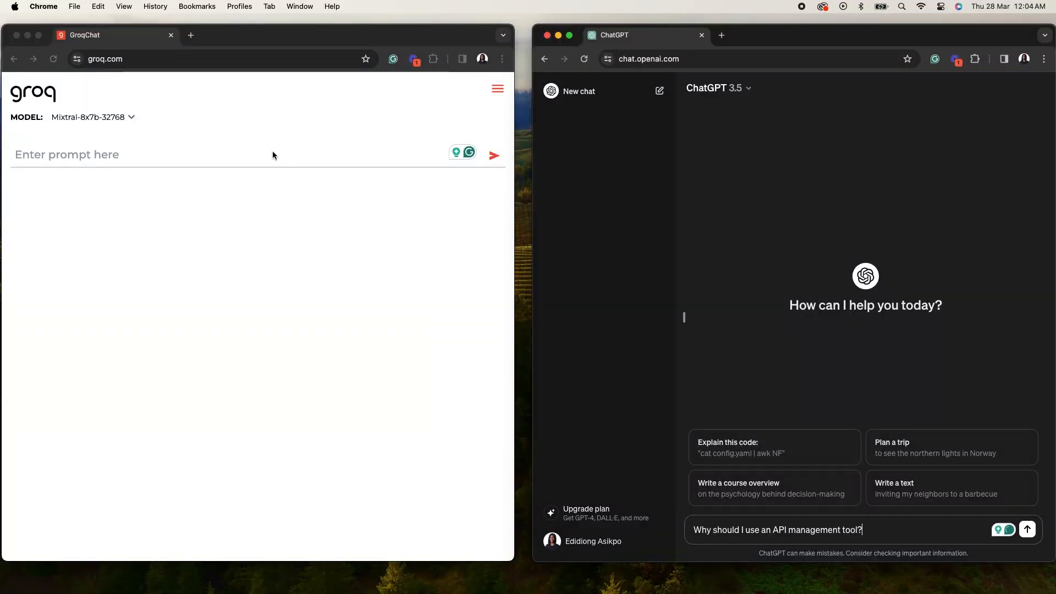
# Step: Ask ChatGPT and Groq 'Why should I use an API management tool?'
pyautogui.write('Why should I use an API management tool?')
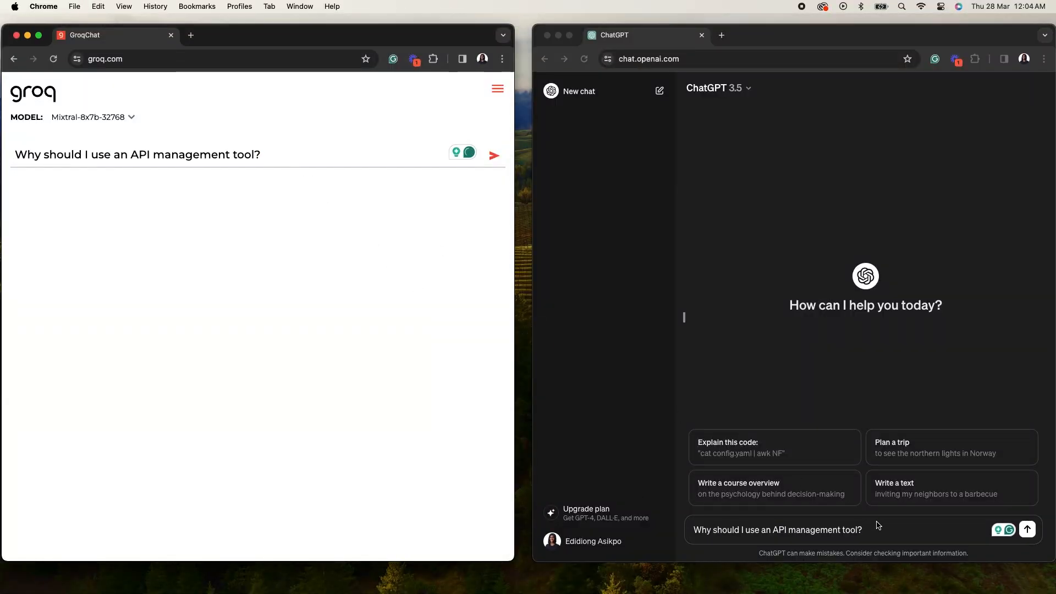
pyautogui.click(1028, 530)
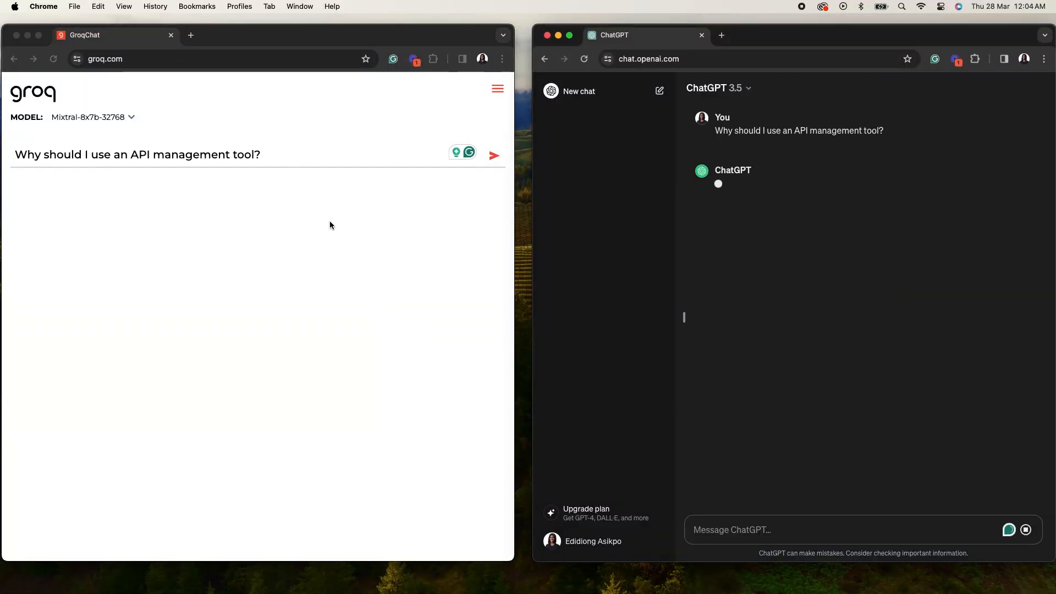
pyautogui.click(494, 155)
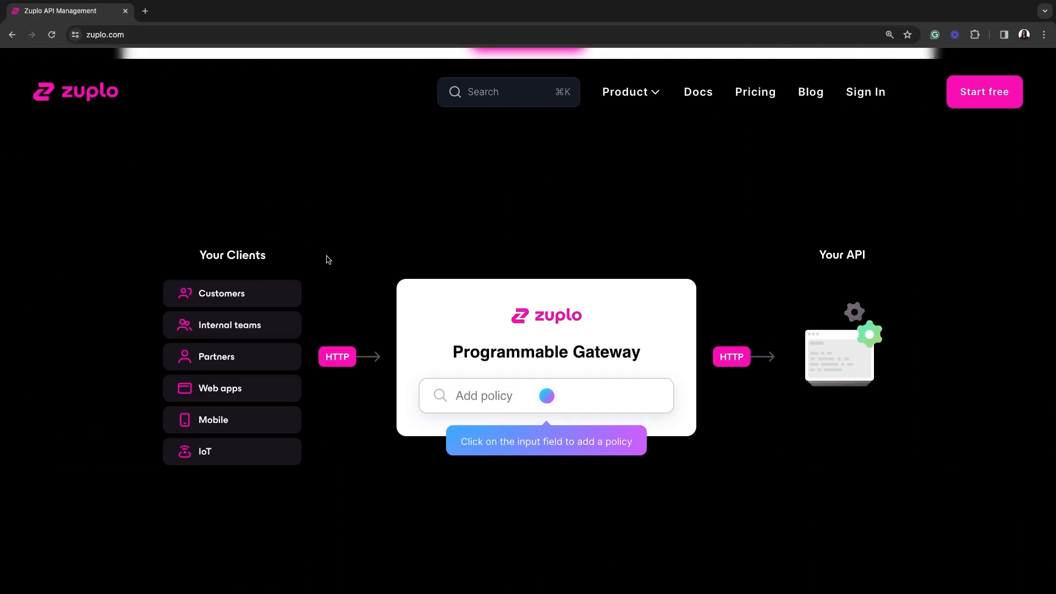
# Step: Reveal the gateway's addable policy list and scroll through the OpenAPI Runtime and documentation sections
pyautogui.click(545, 395)
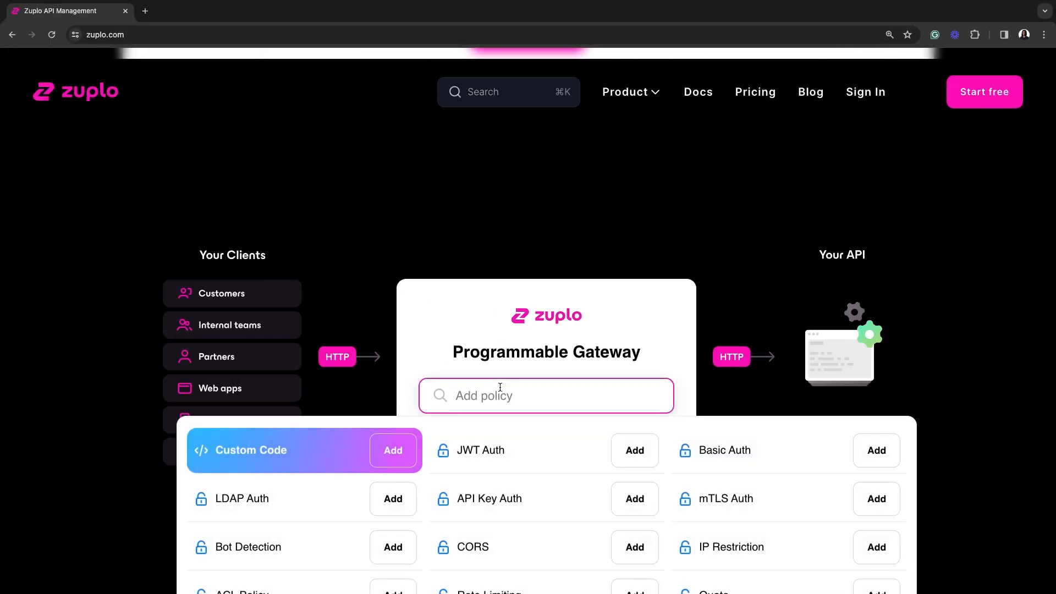
pyautogui.scroll(-3)
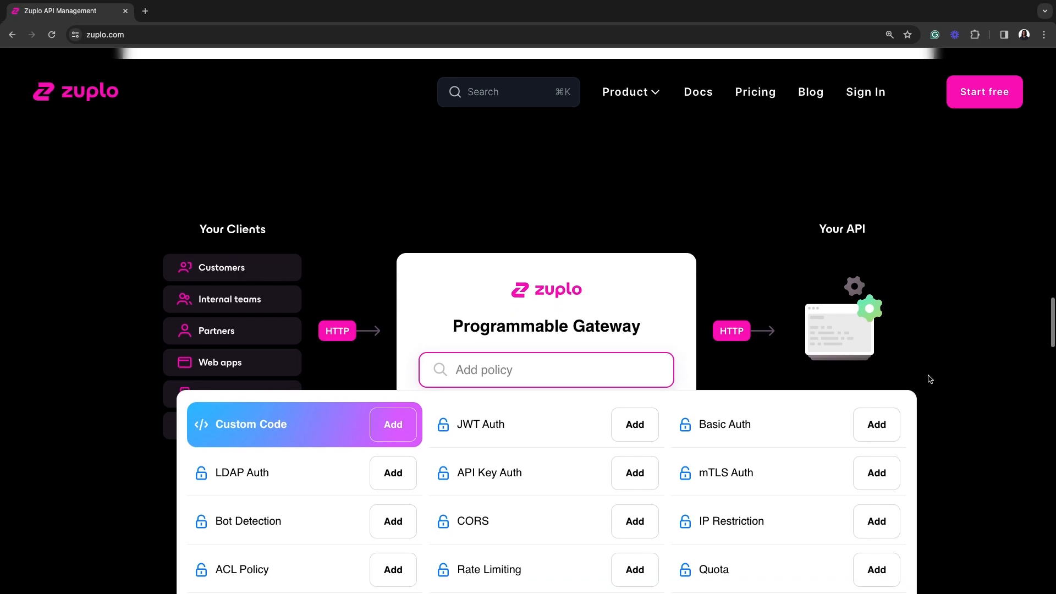
pyautogui.scroll(-3)
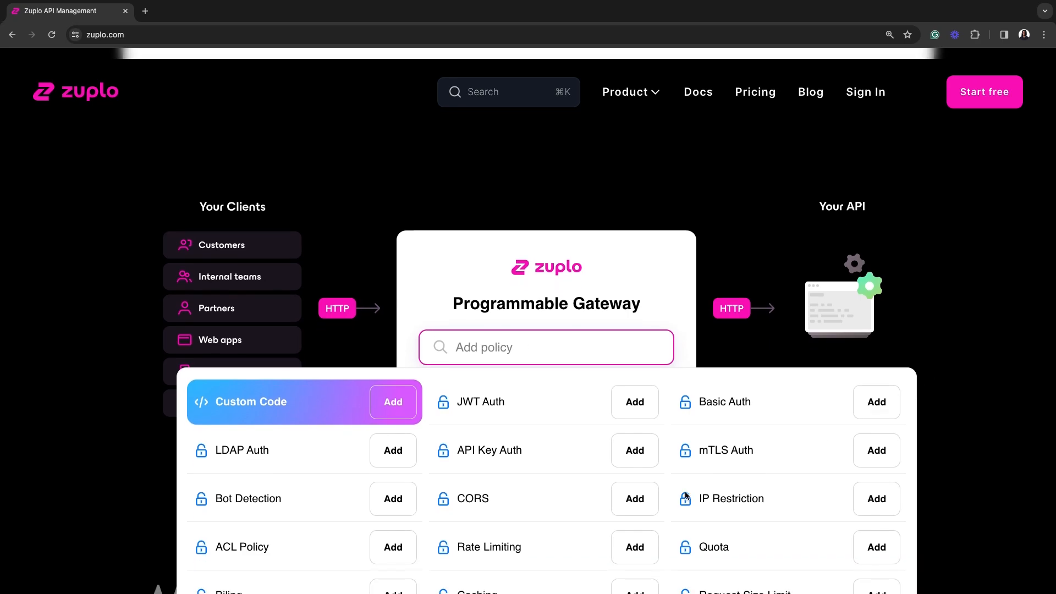
pyautogui.scroll(-3)
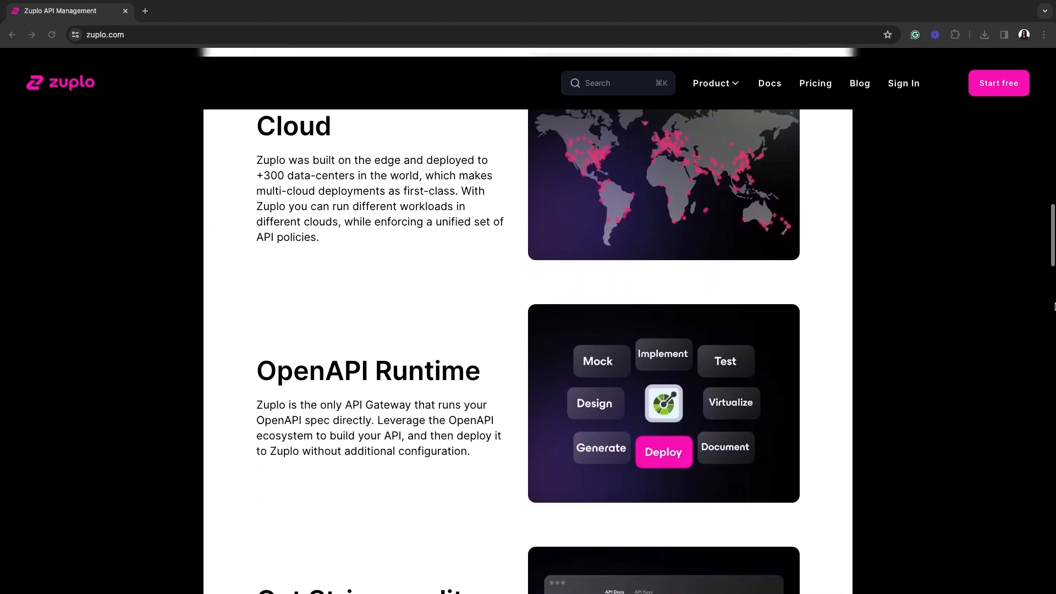
pyautogui.scroll(-3)
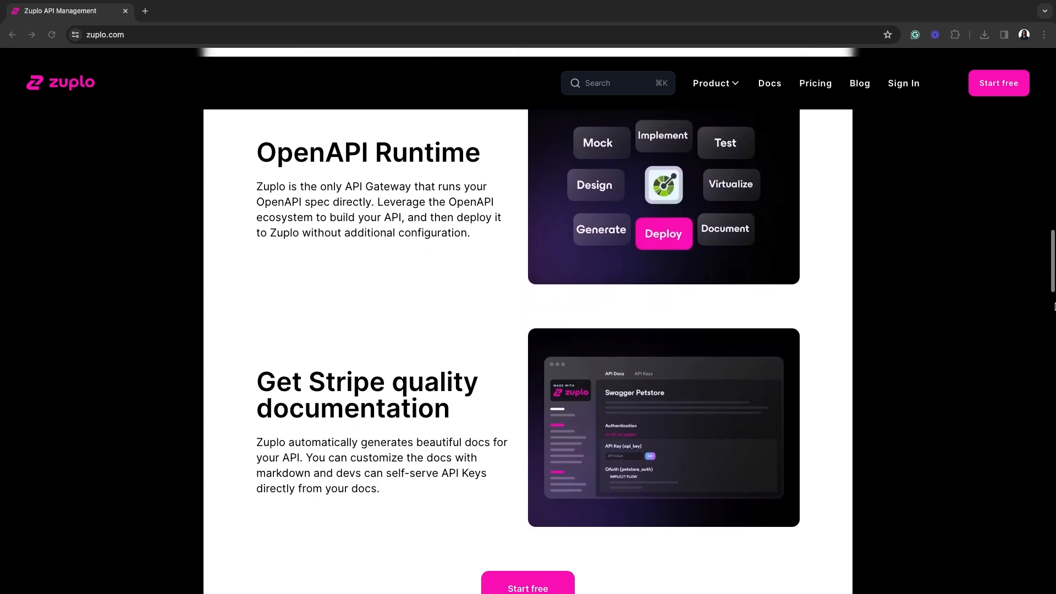